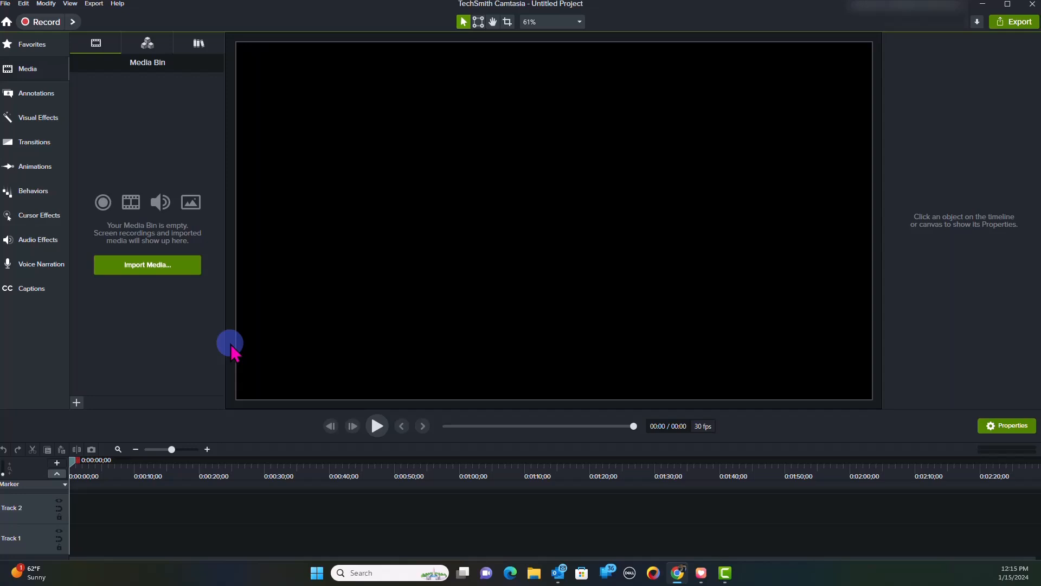
mouse_move(229, 187)
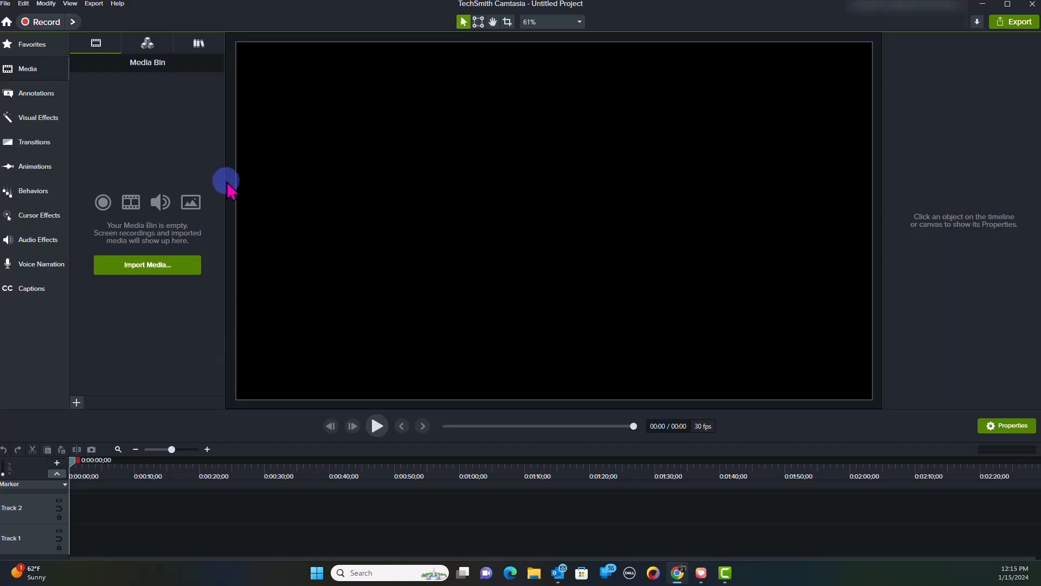
mouse_move(564, 184)
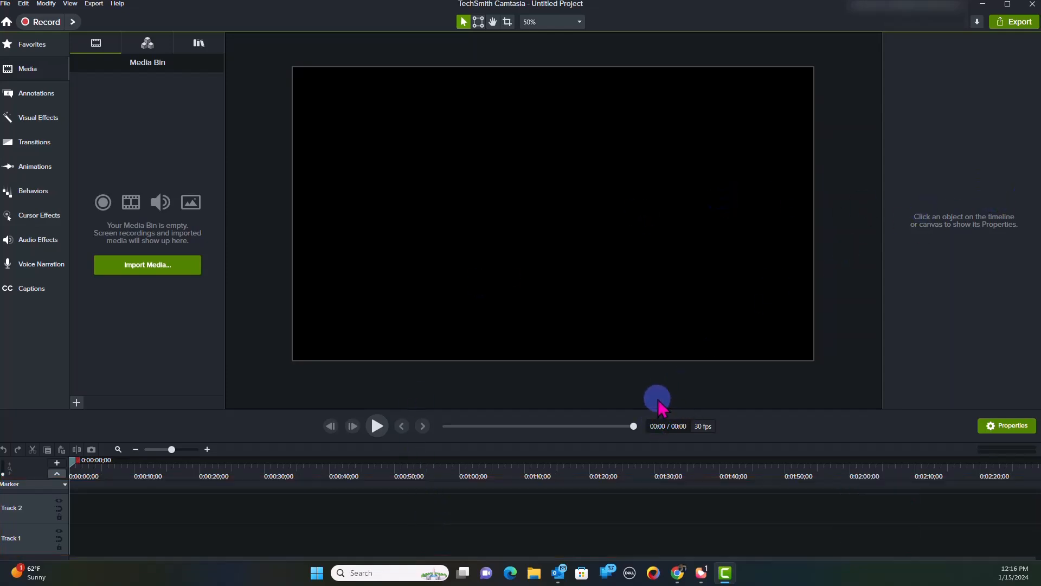
mouse_move(388, 315)
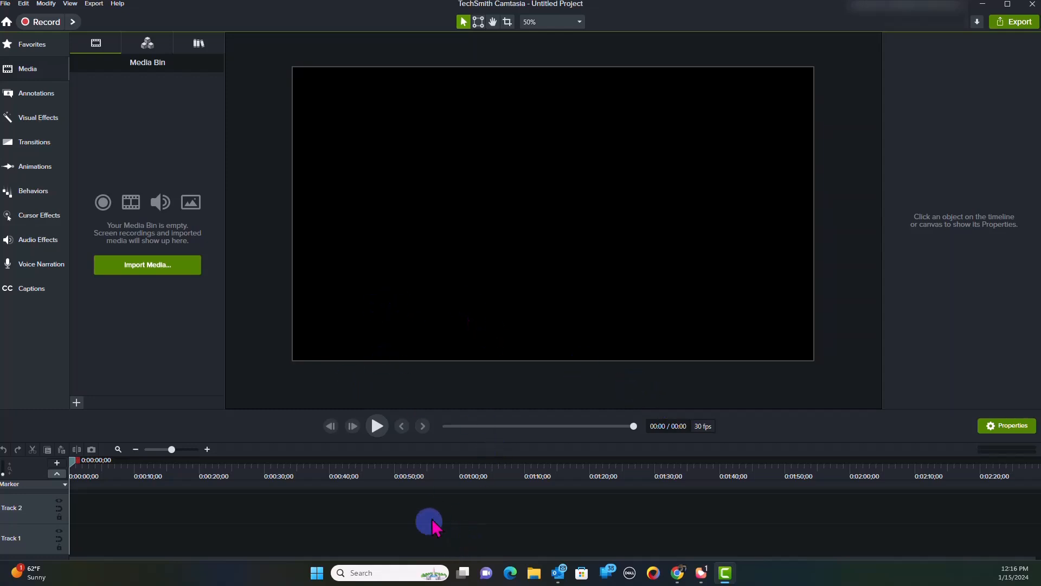
mouse_move(146, 139)
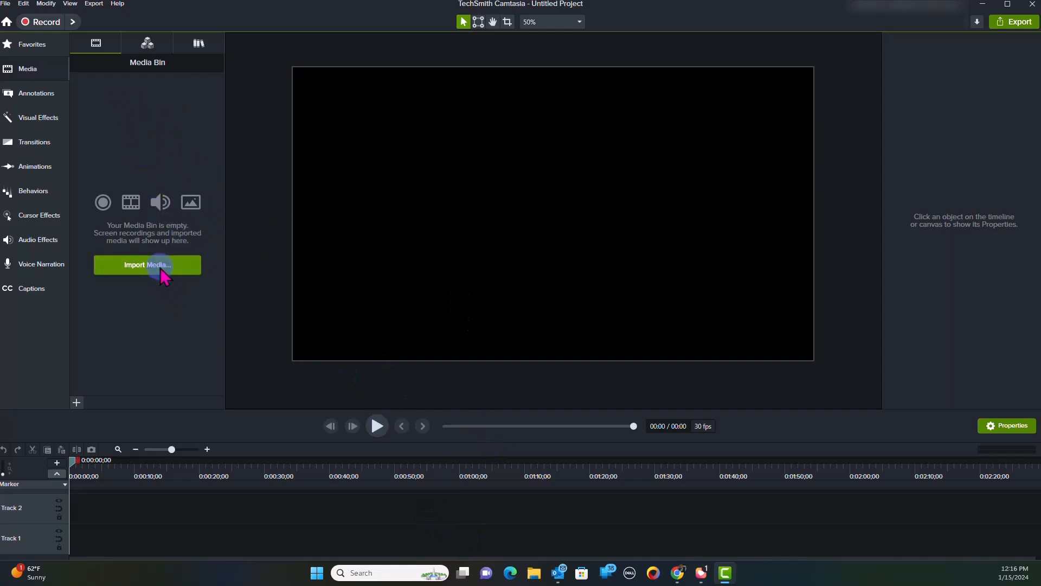
Import the '5 AI Powered Apps…' video file into the Media Bin via Import Media.
left_click(148, 265)
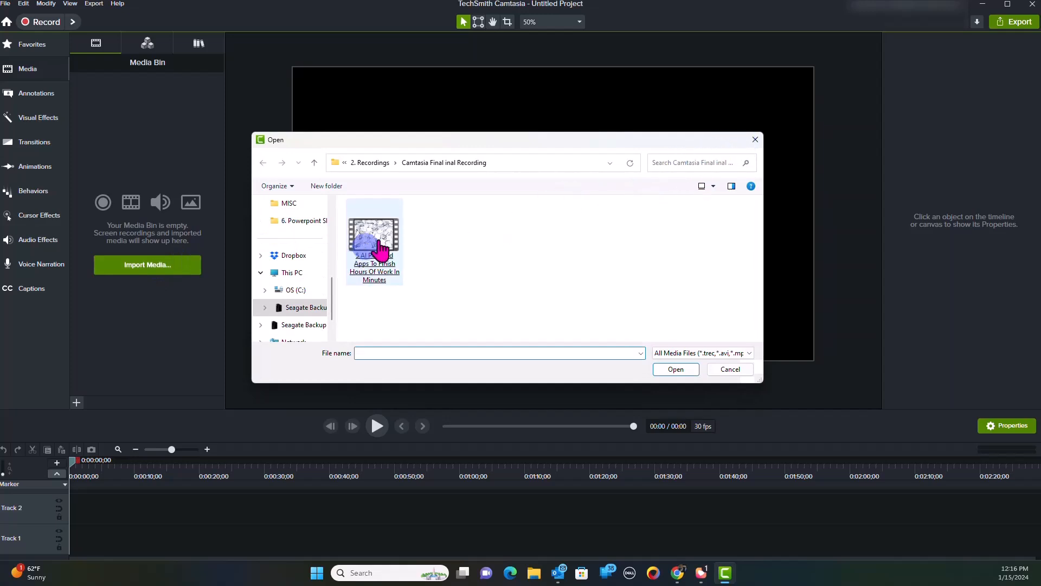
left_click(373, 237)
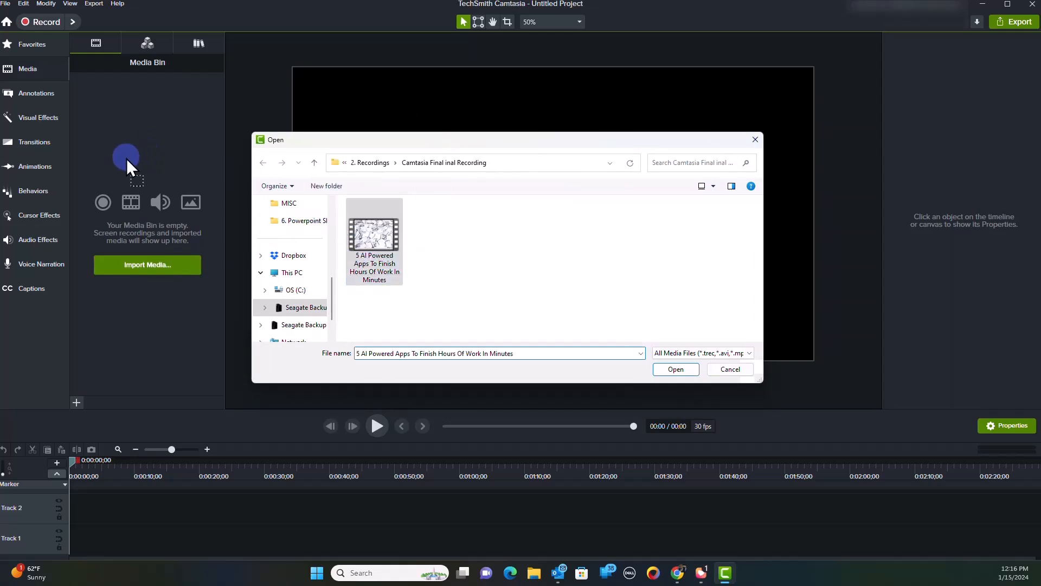
left_click(676, 369)
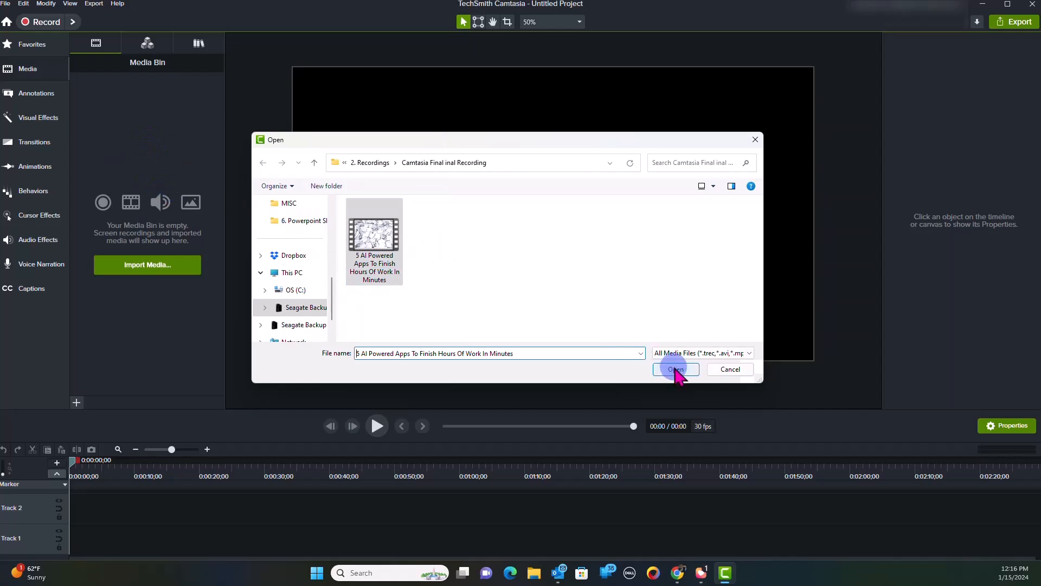
left_click(676, 369)
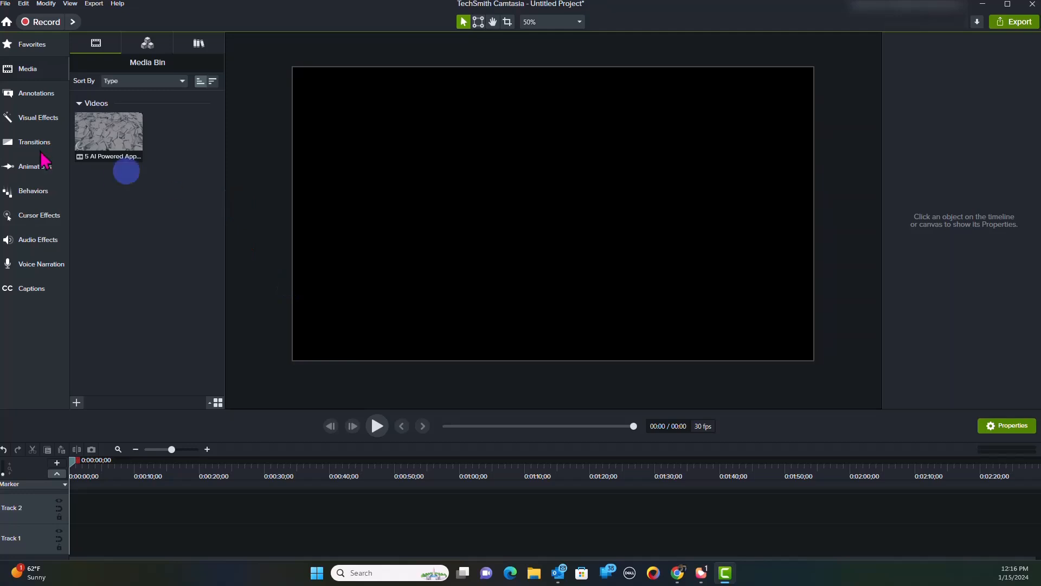
mouse_move(179, 274)
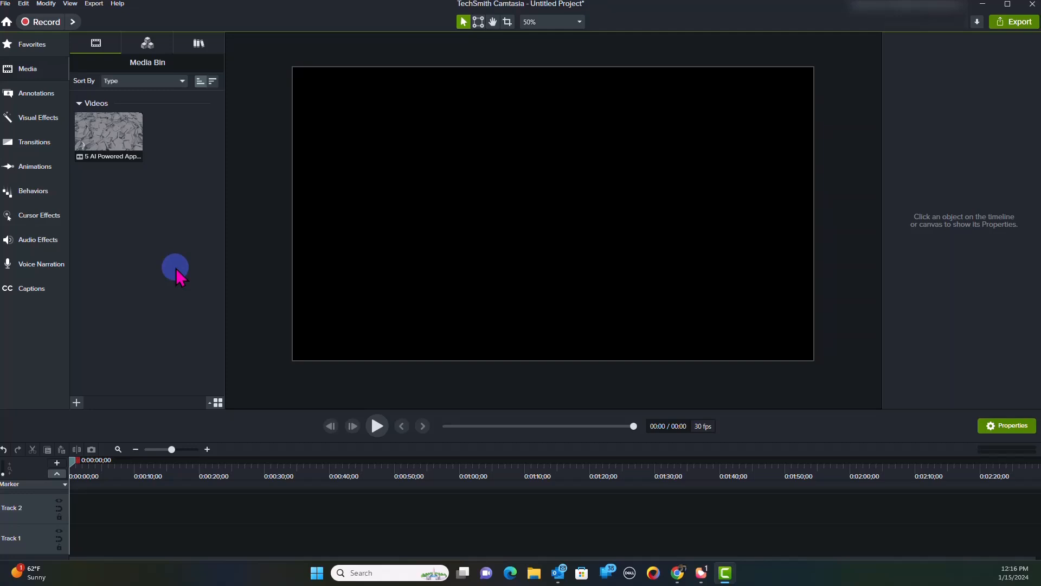
mouse_move(928, 211)
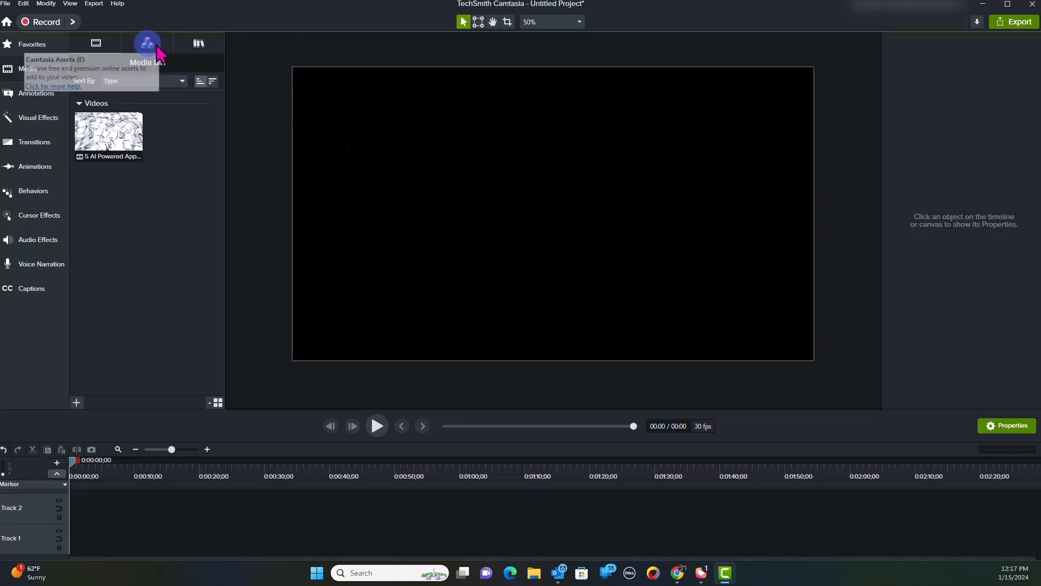
Browse the online Camtasia Assets premium templates such as Angle Box and Simple Slide.
left_click(148, 44)
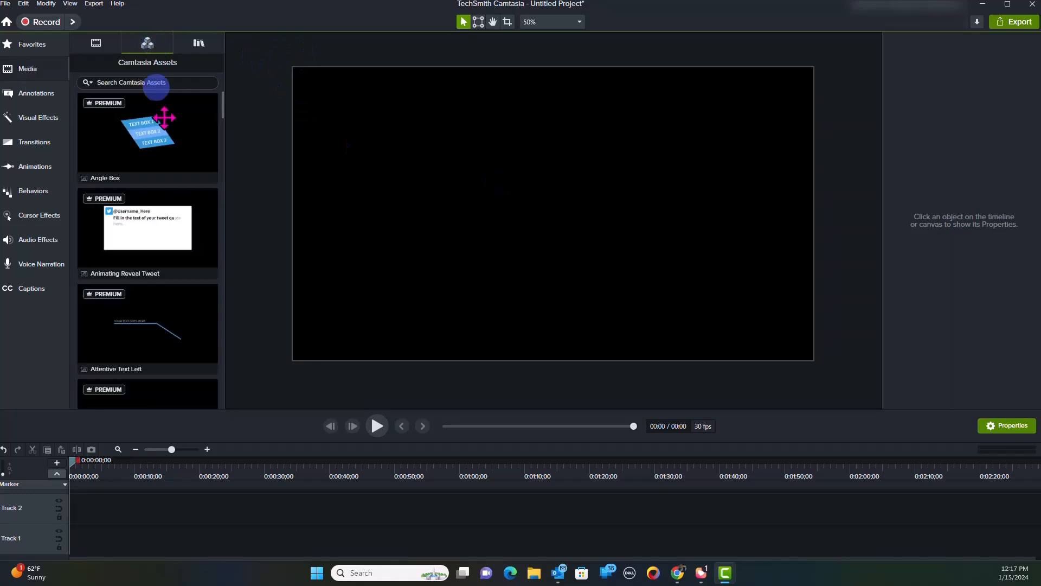
scroll("down", 3)
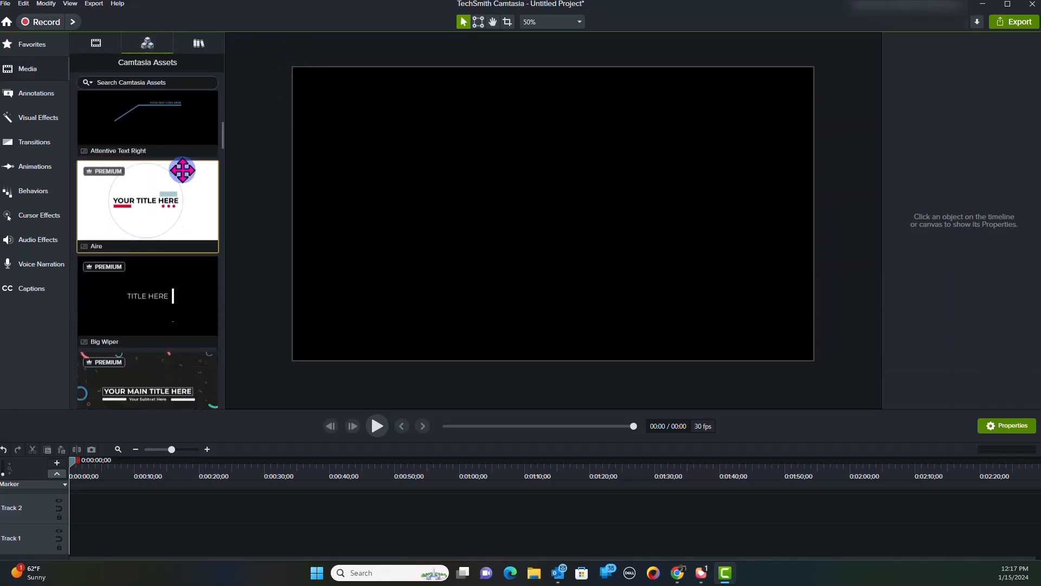
scroll("down", 3)
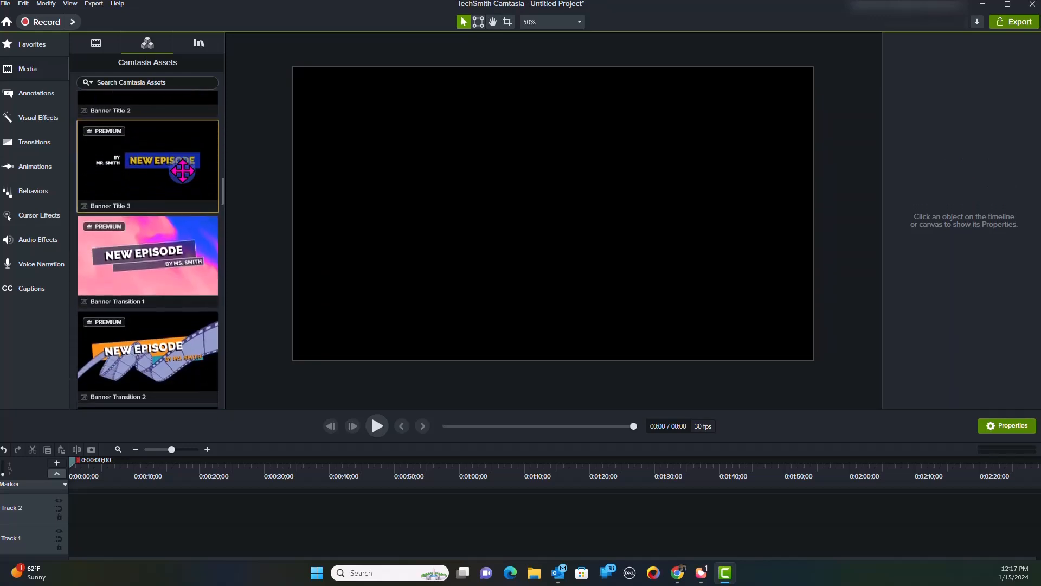
scroll("down", 3)
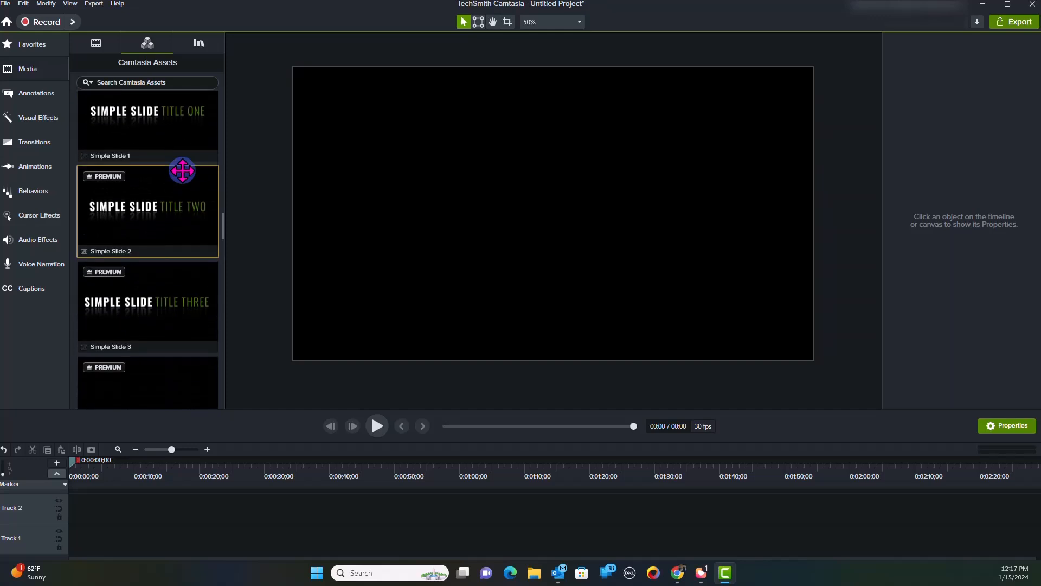
scroll("down", 3)
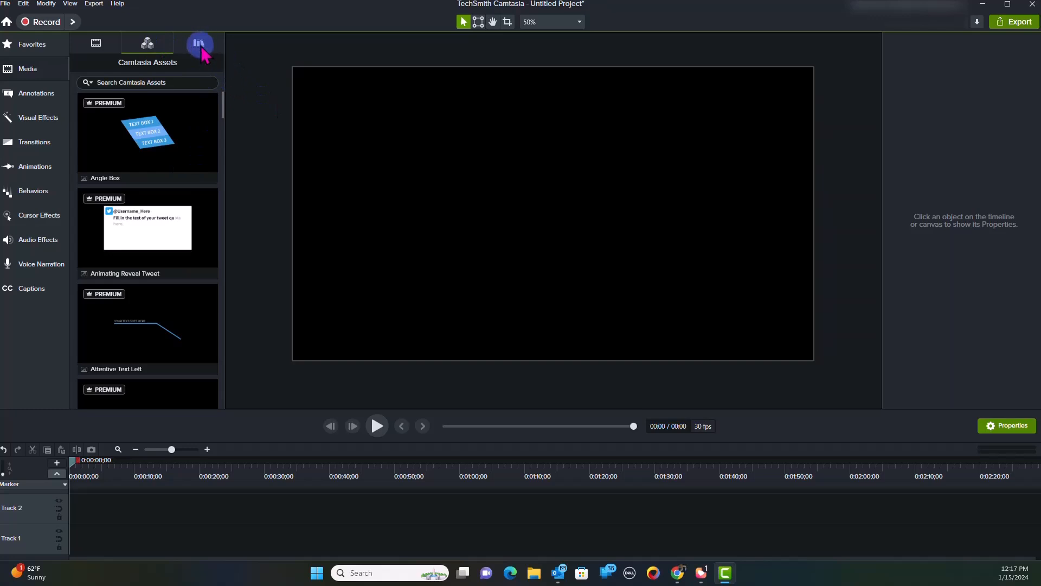
View the Video Geek Squad library of saved assets, then return to the Media Bin.
left_click(200, 43)
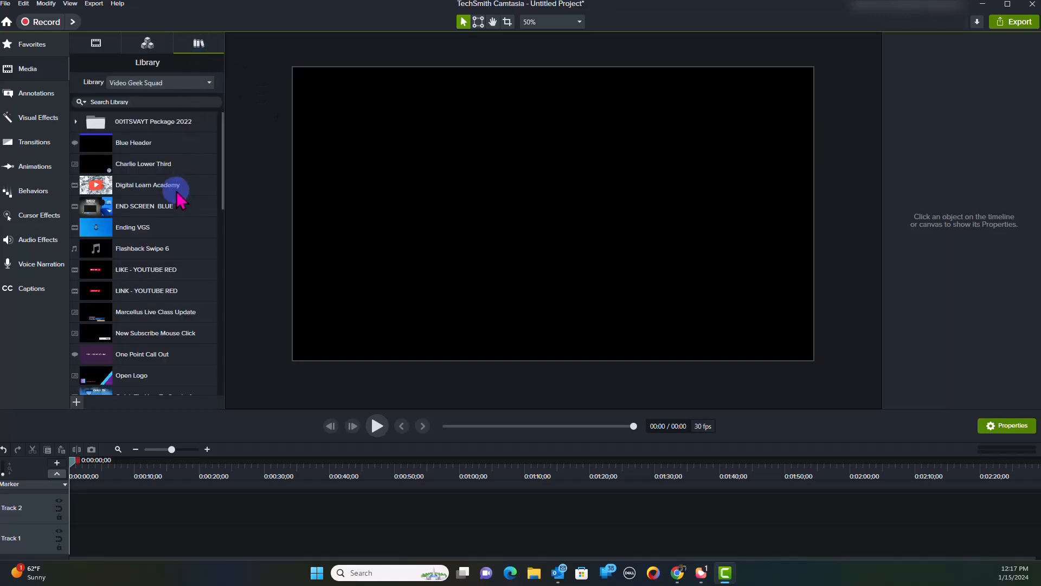
scroll("down", 3)
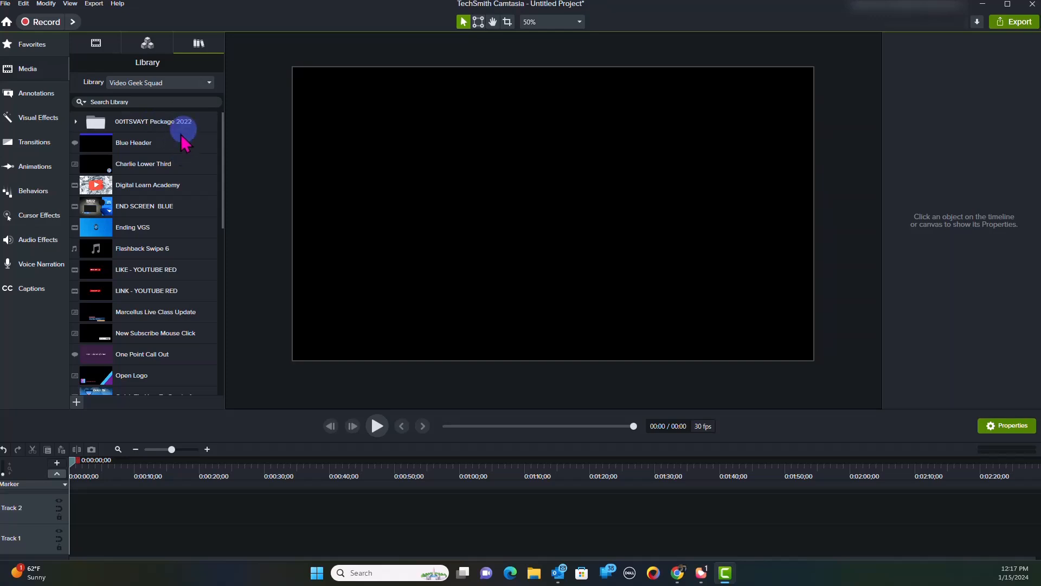
mouse_move(188, 239)
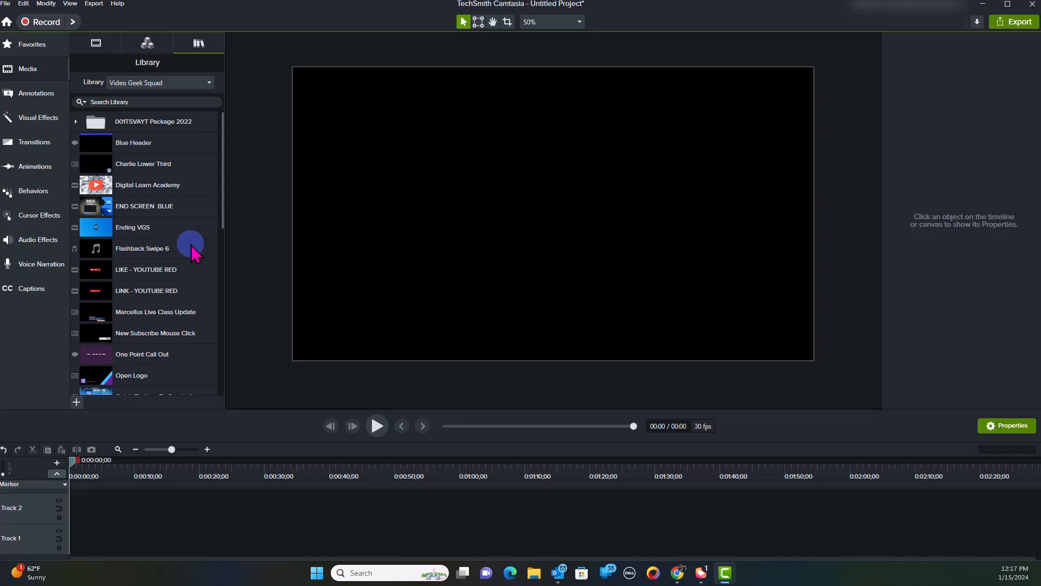
left_click(95, 43)
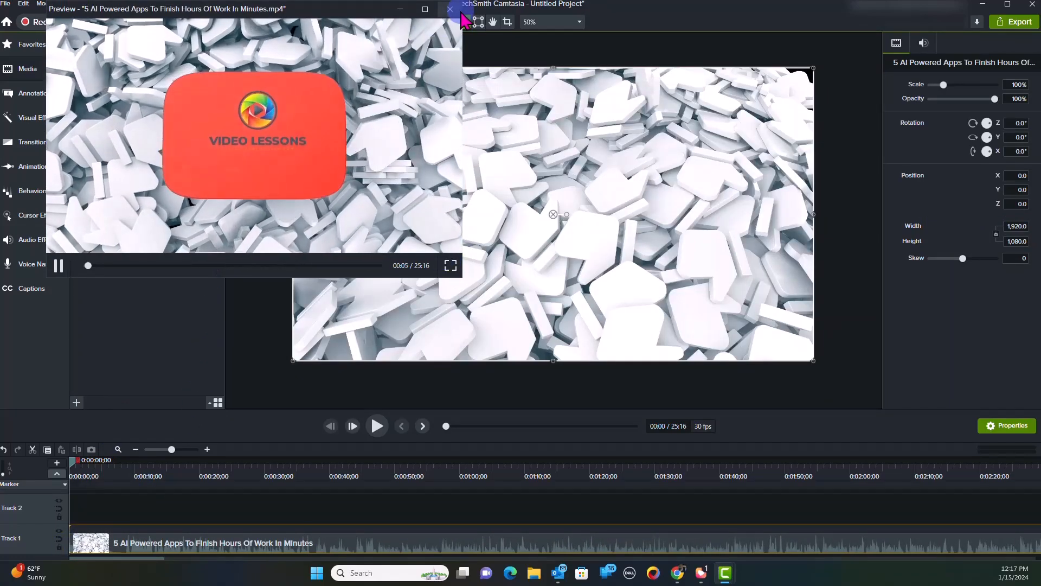
Show the clip's audio properties: gain 100%, mix to mono and auto-normalize loudness.
left_click(449, 10)
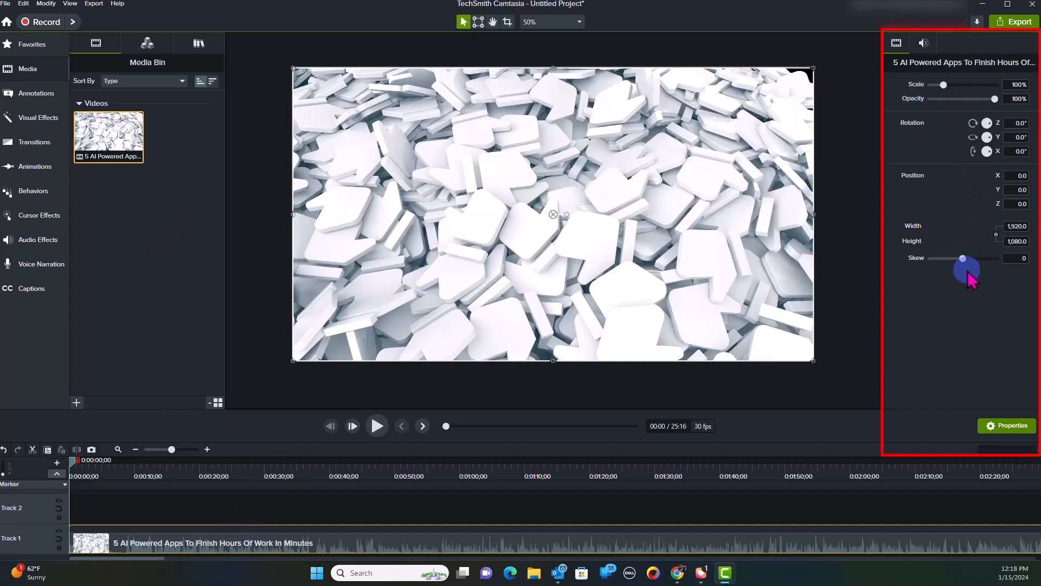
left_click(898, 42)
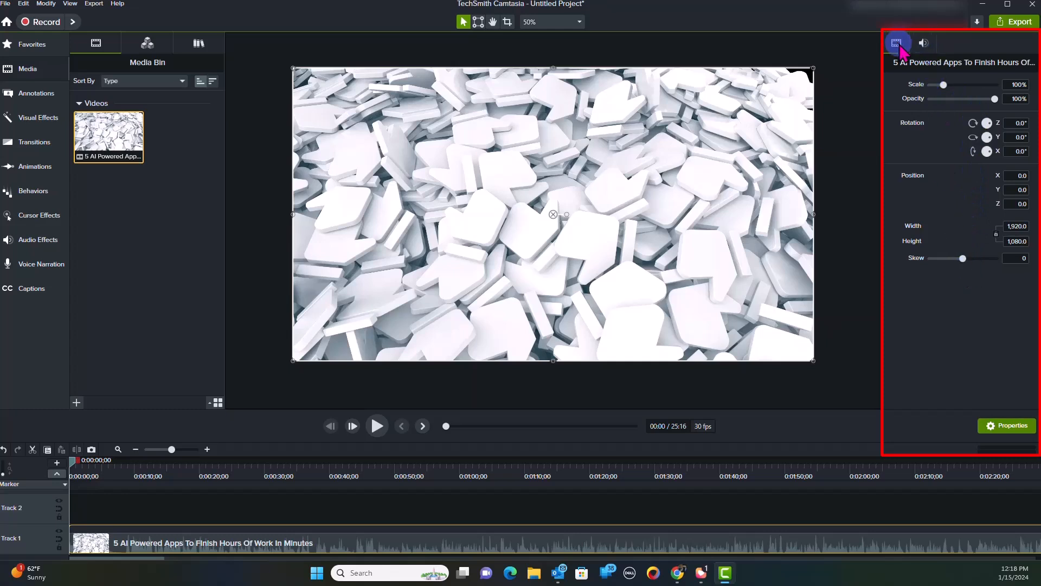
left_click(923, 42)
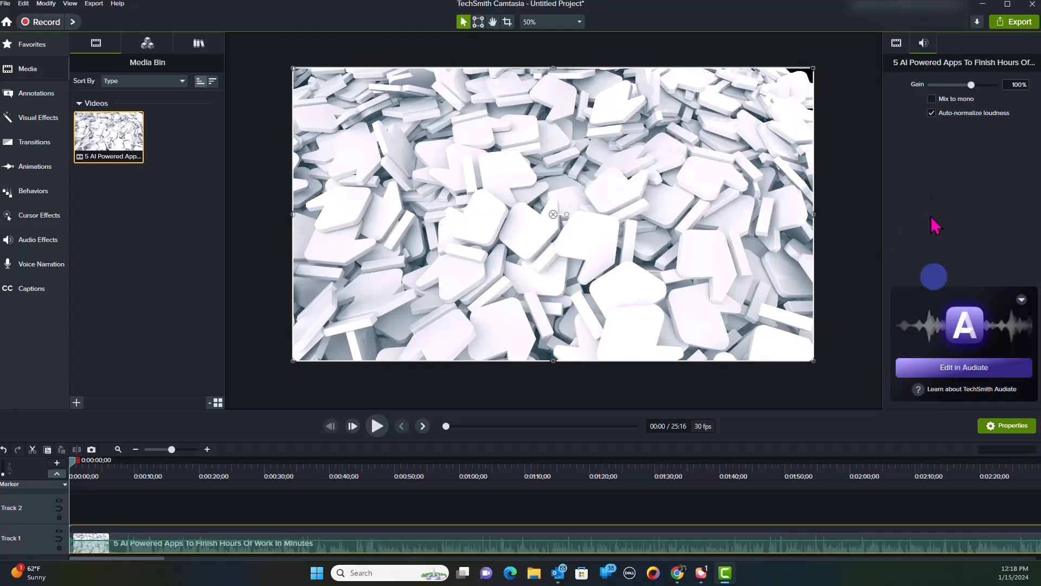
mouse_move(978, 387)
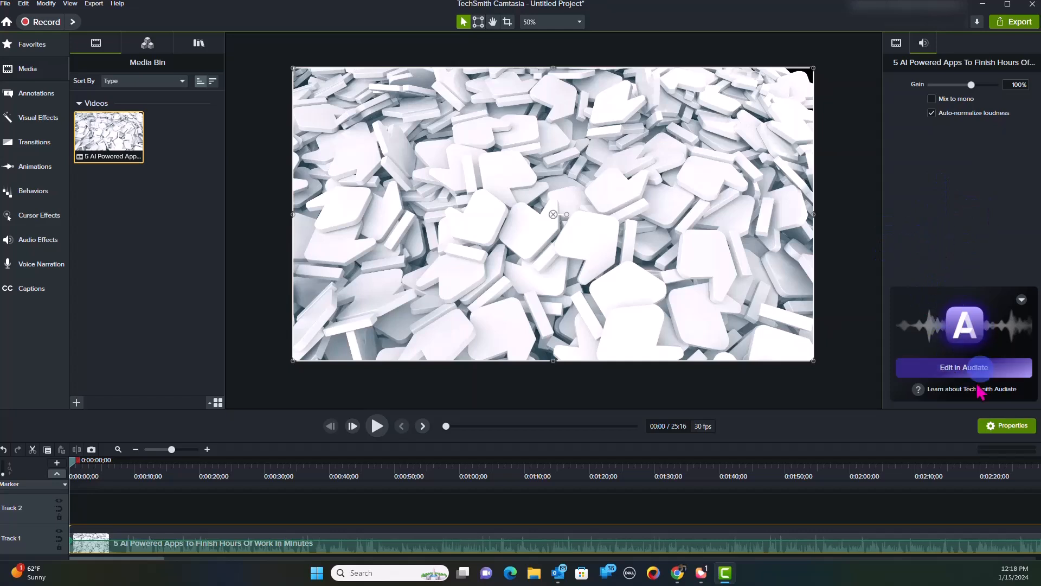
left_click(896, 43)
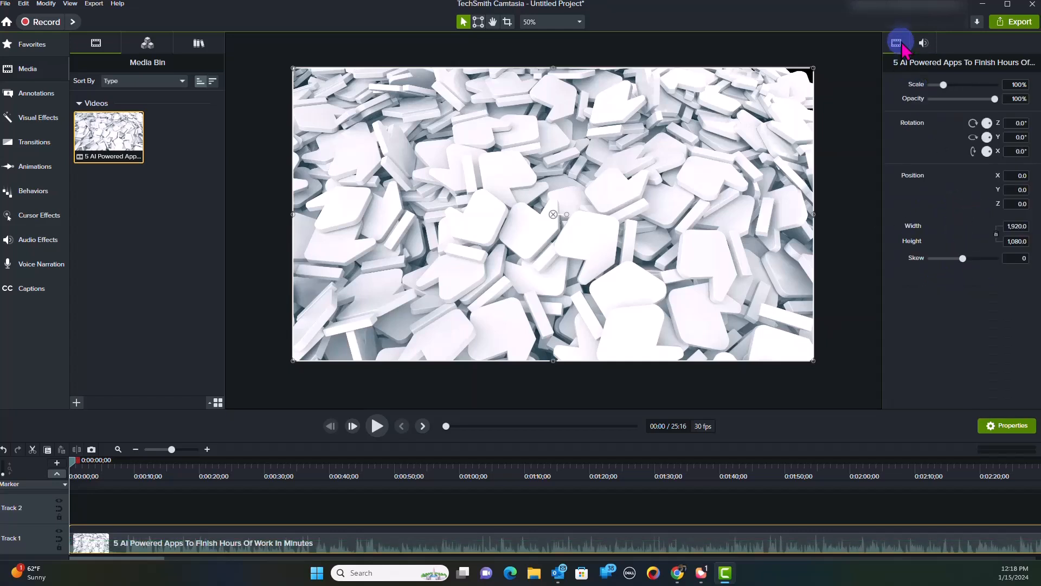
left_click(923, 42)
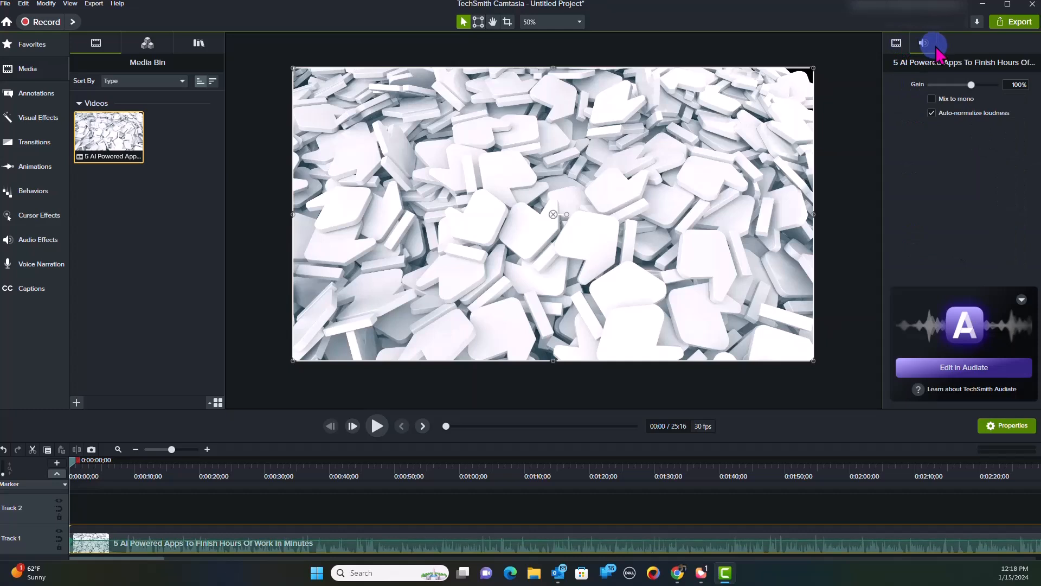
mouse_move(968, 213)
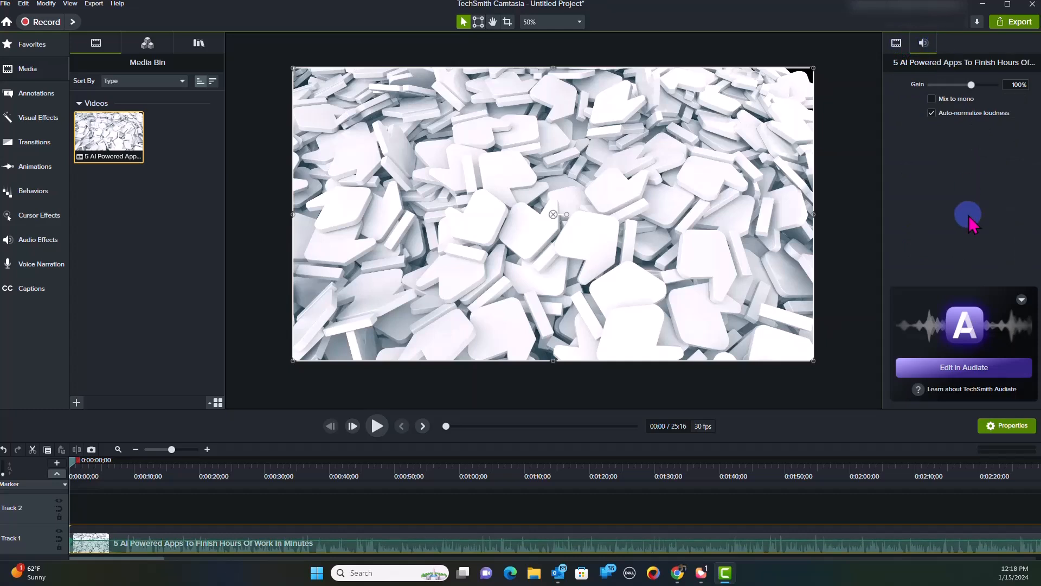
mouse_move(926, 142)
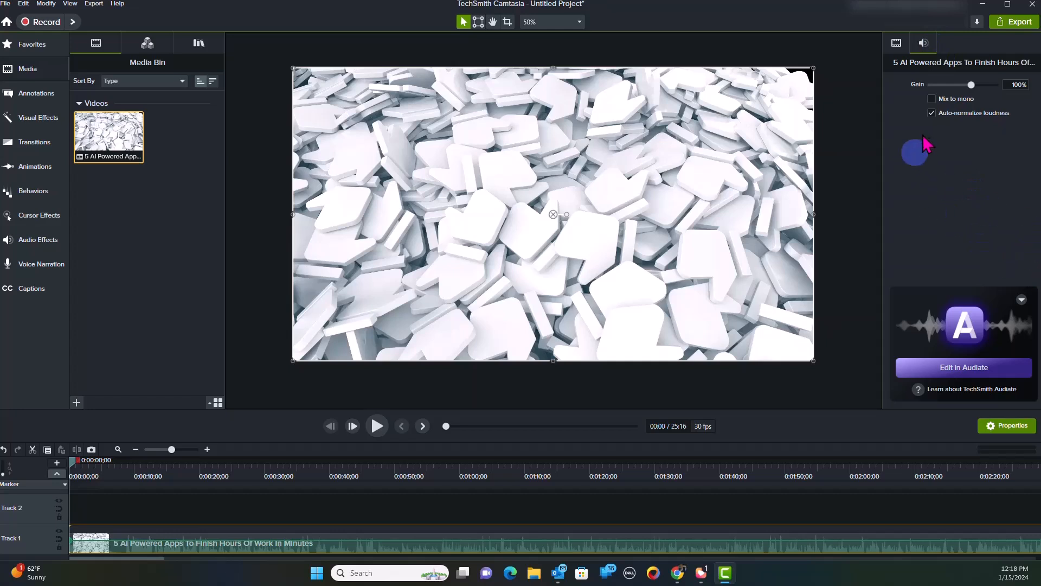
mouse_move(886, 172)
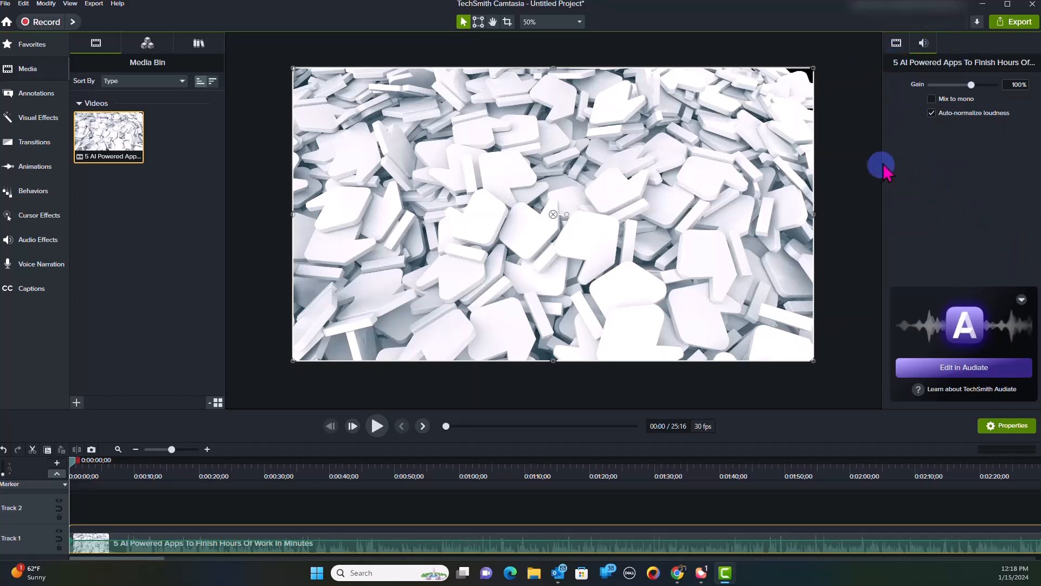
mouse_move(972, 288)
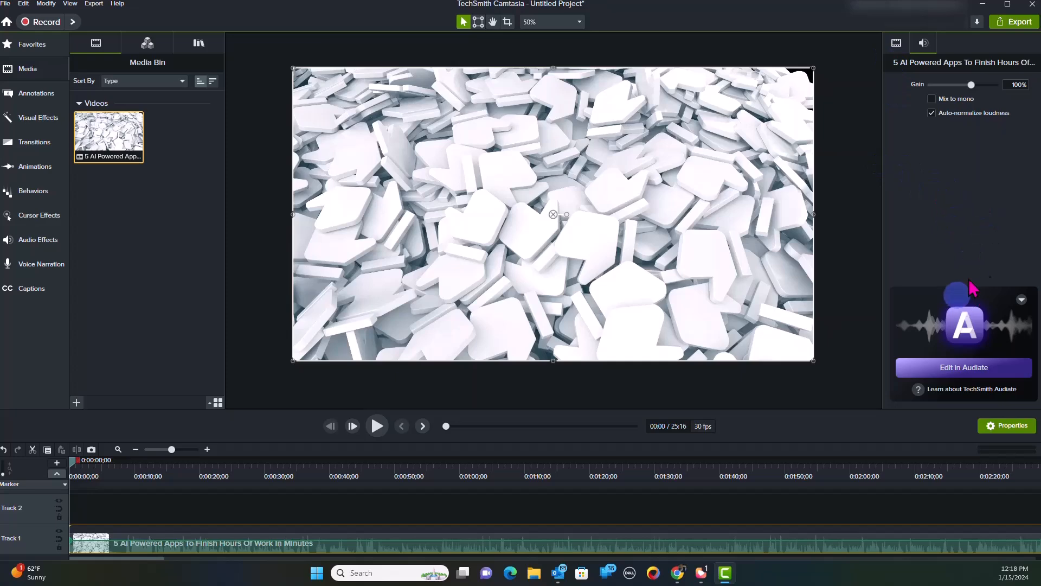
mouse_move(956, 258)
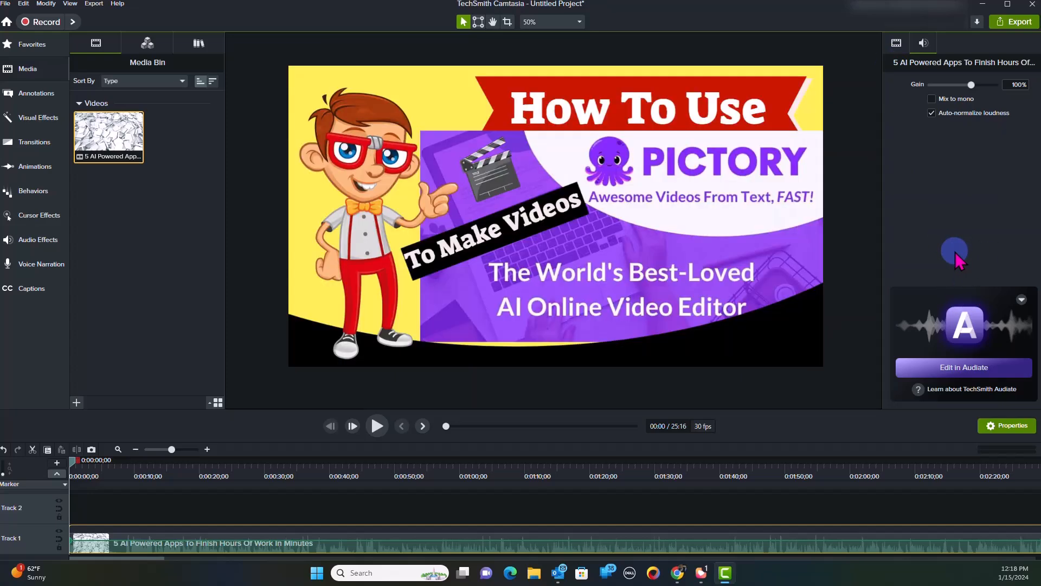
mouse_move(919, 212)
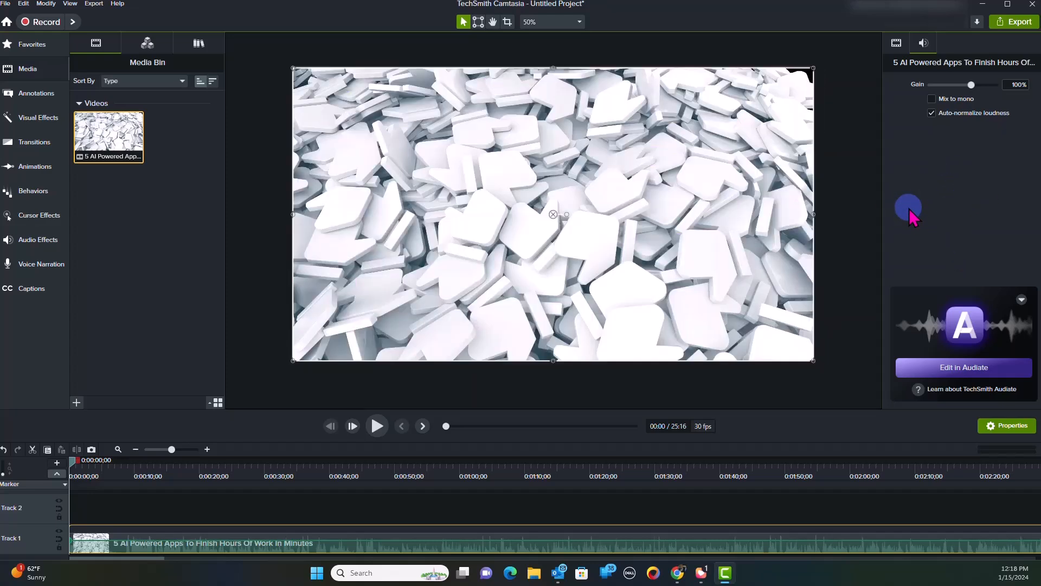
mouse_move(942, 232)
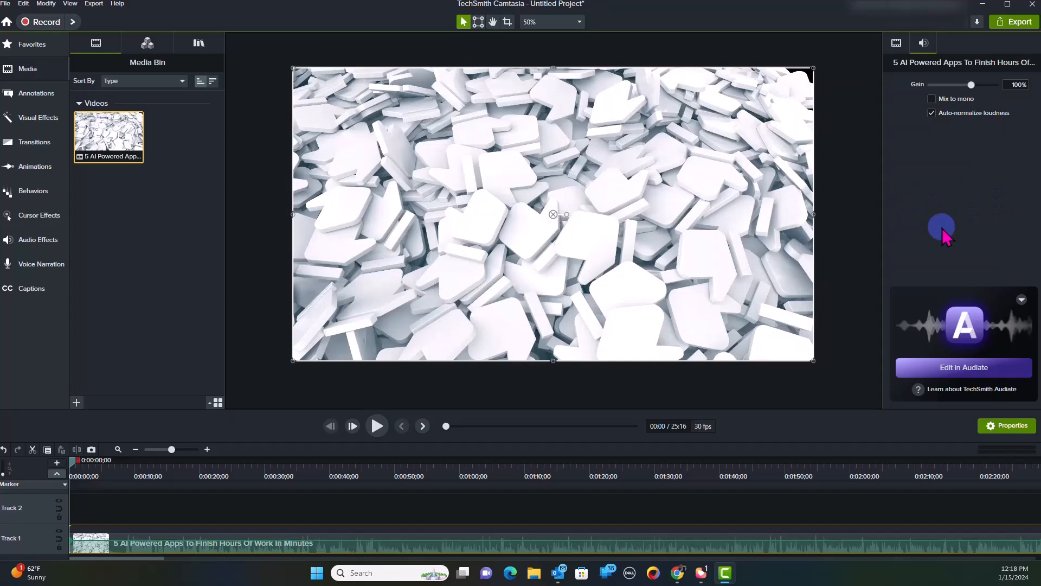
mouse_move(933, 188)
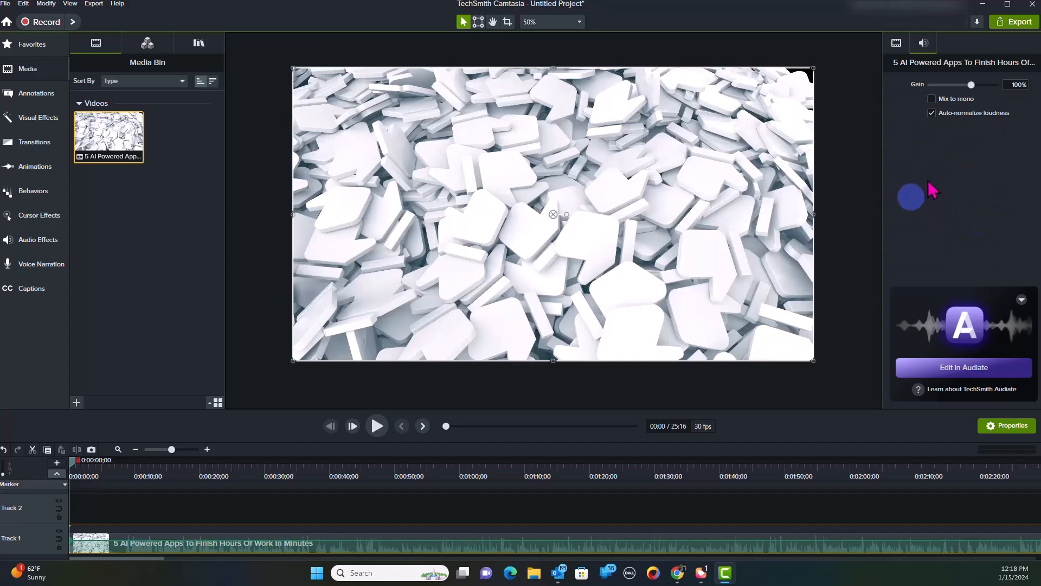
mouse_move(911, 187)
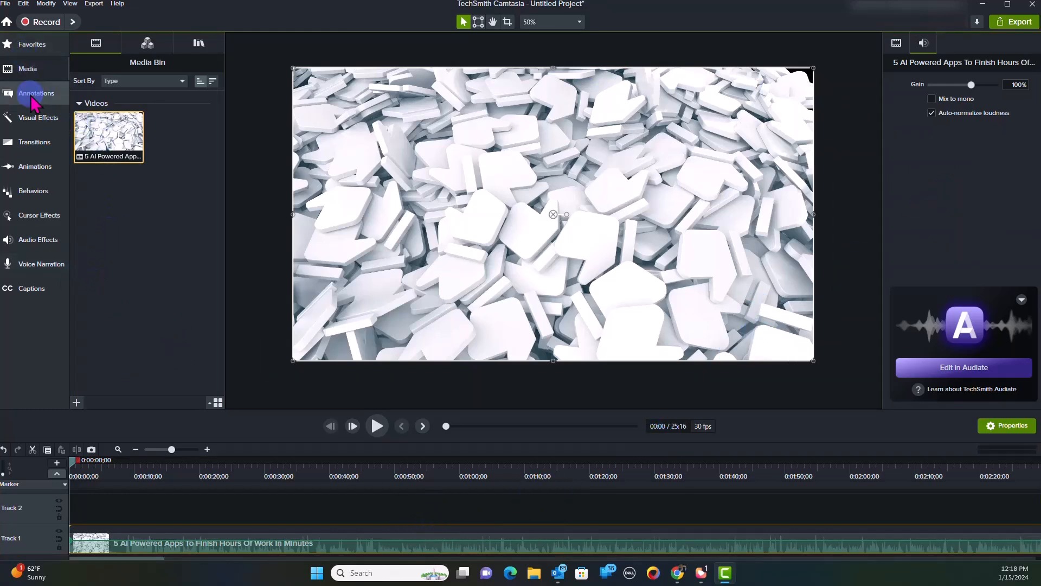
Browse the Annotations collections: callouts, arrows & lines, shapes, sketch motion, keystroke callouts.
left_click(36, 93)
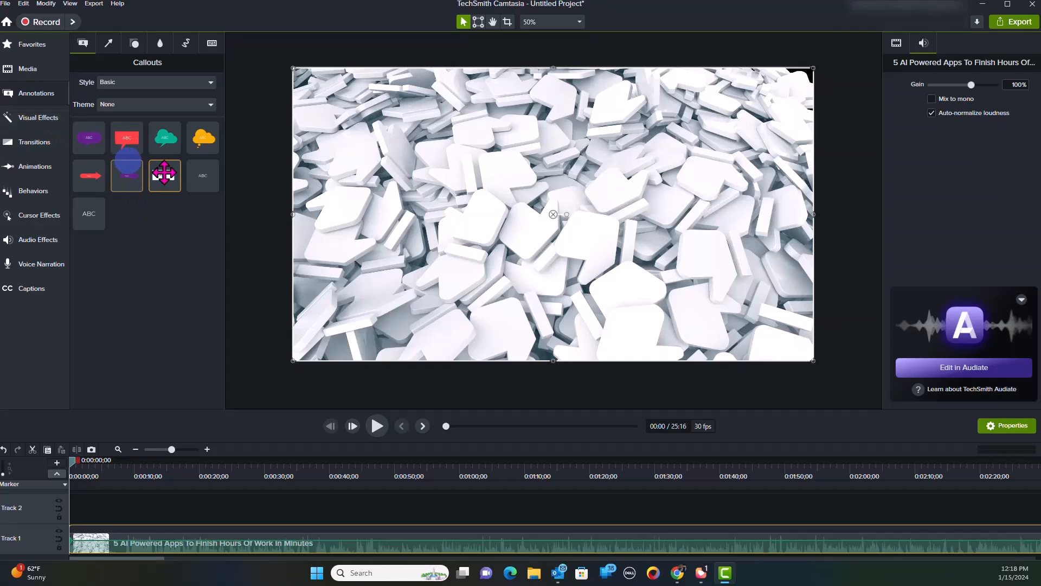
left_click(108, 44)
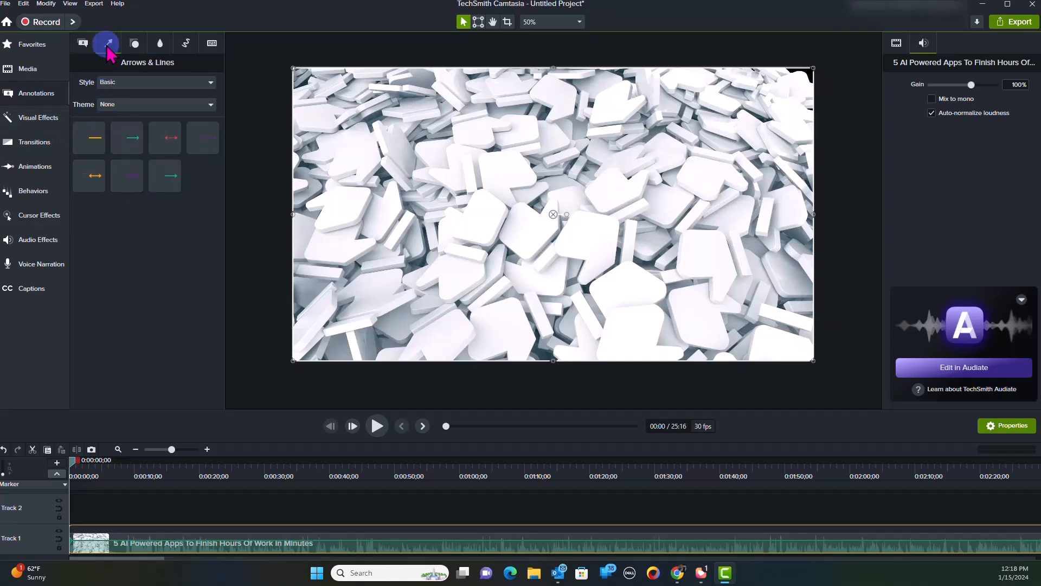
left_click(135, 44)
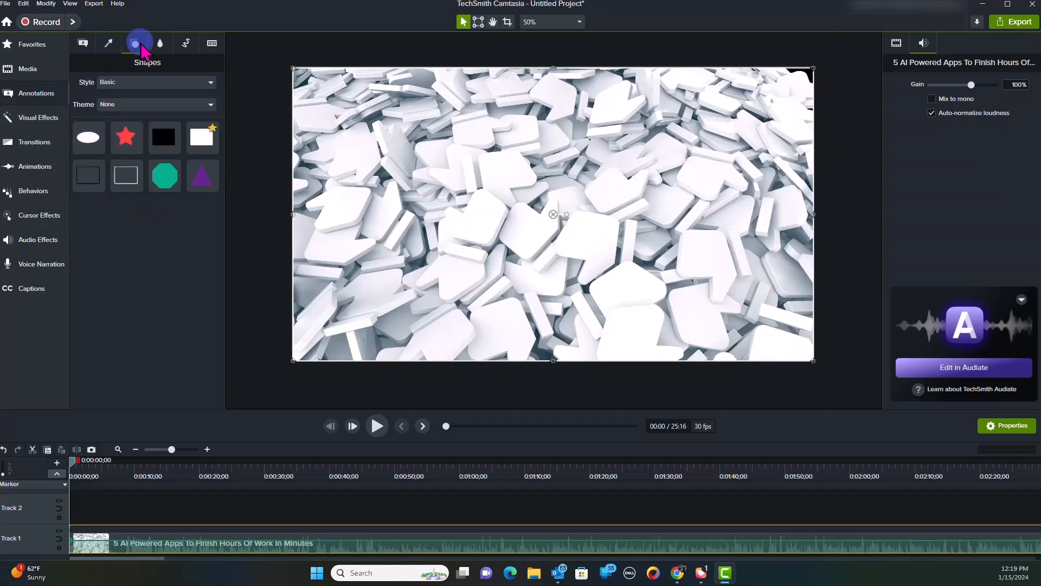
left_click(186, 44)
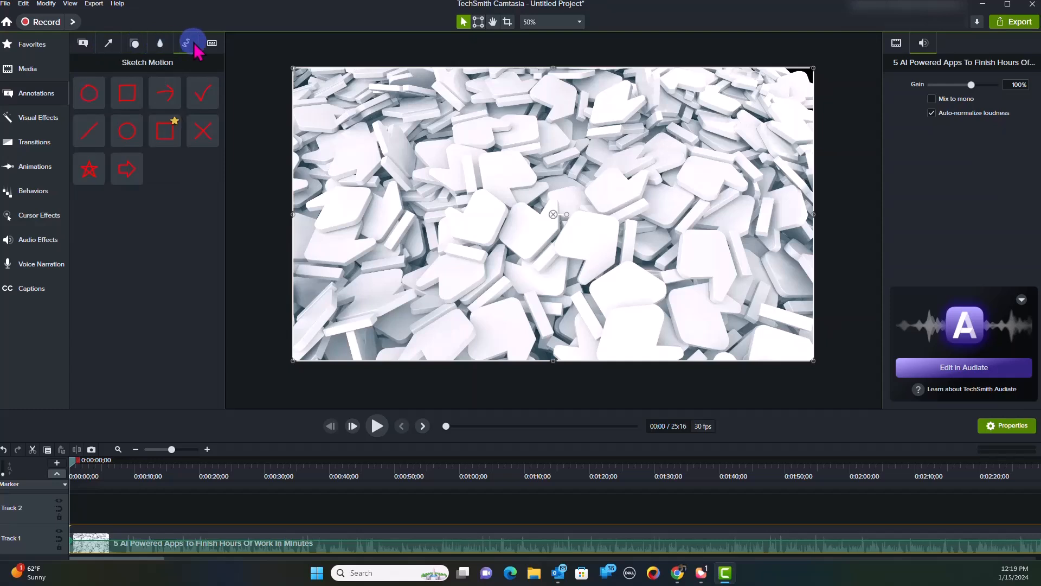
left_click(212, 44)
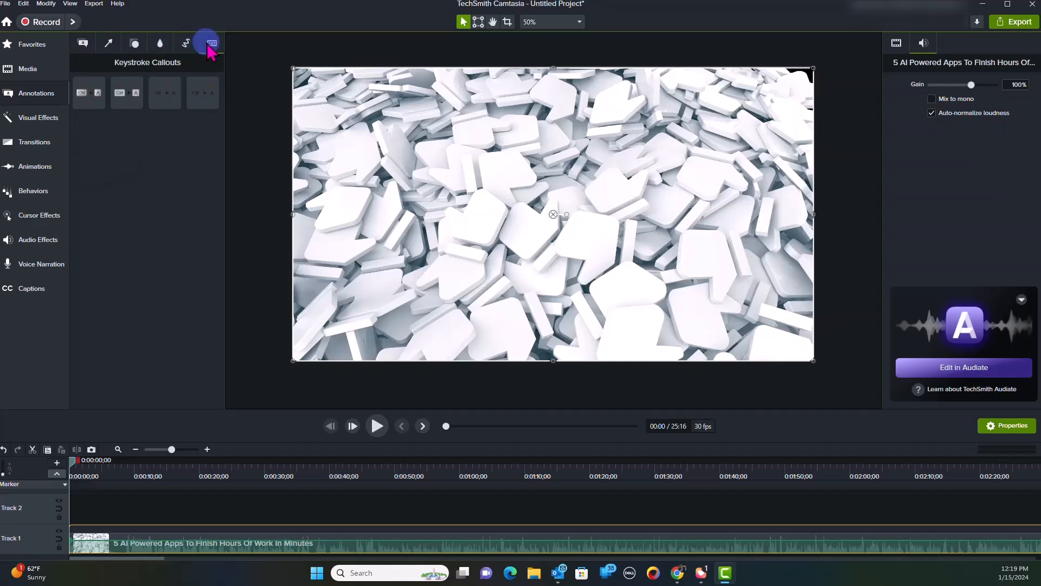
mouse_move(49, 130)
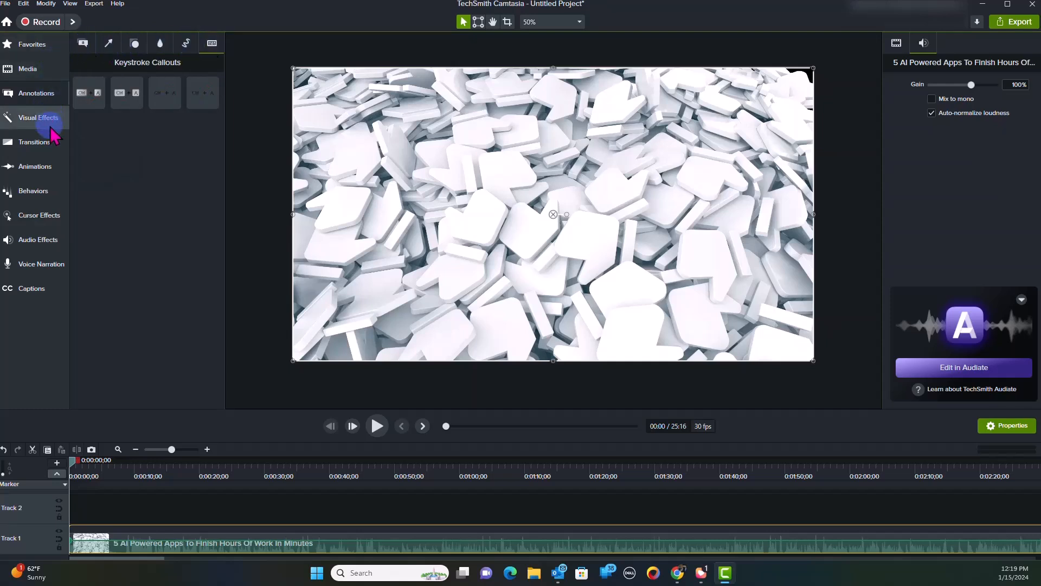
Browse the Visual Effects library with Background Removal, Blend Mode, Blur Region and Colorize.
left_click(39, 117)
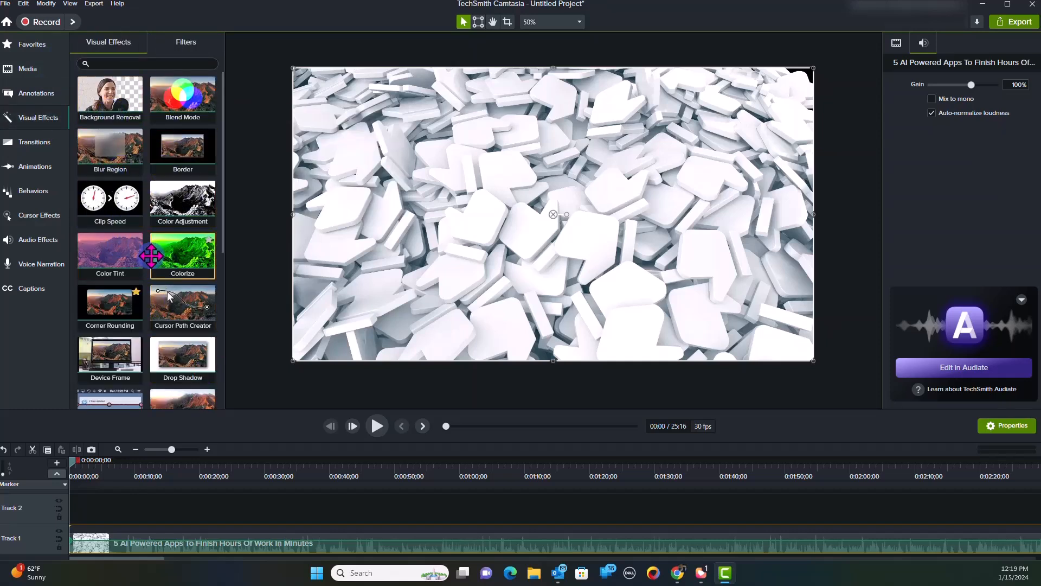
scroll("down", 3)
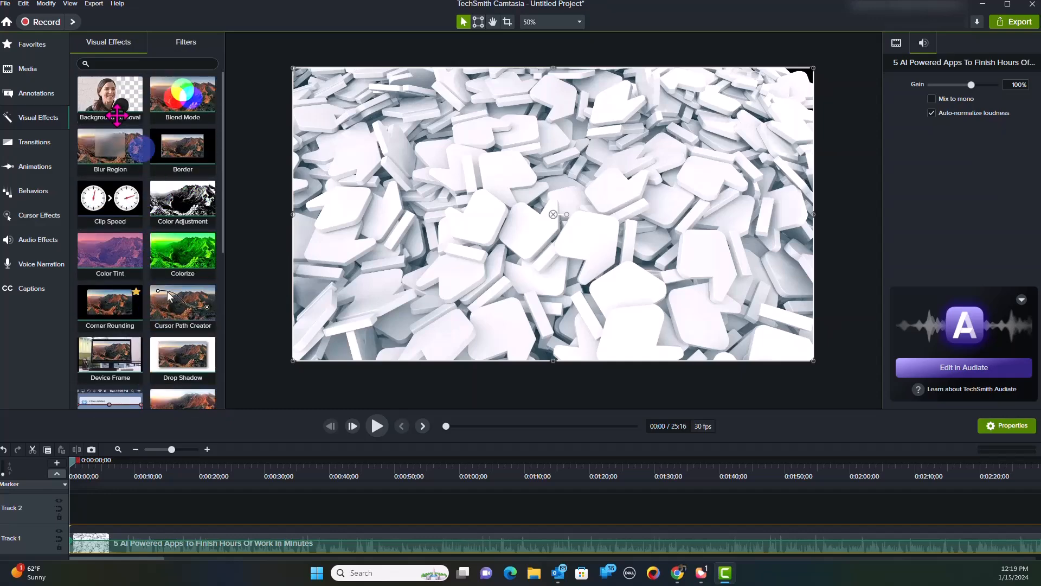
mouse_move(36, 93)
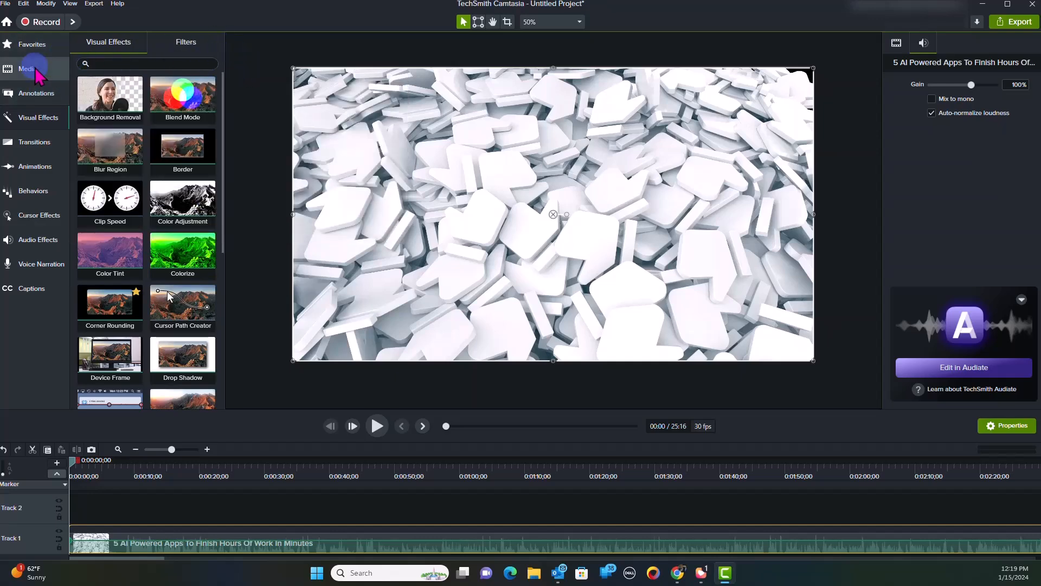
Return to the Media Bin and show the clip's visual properties: scale, rotation, position, 1920×1080 size.
left_click(24, 69)
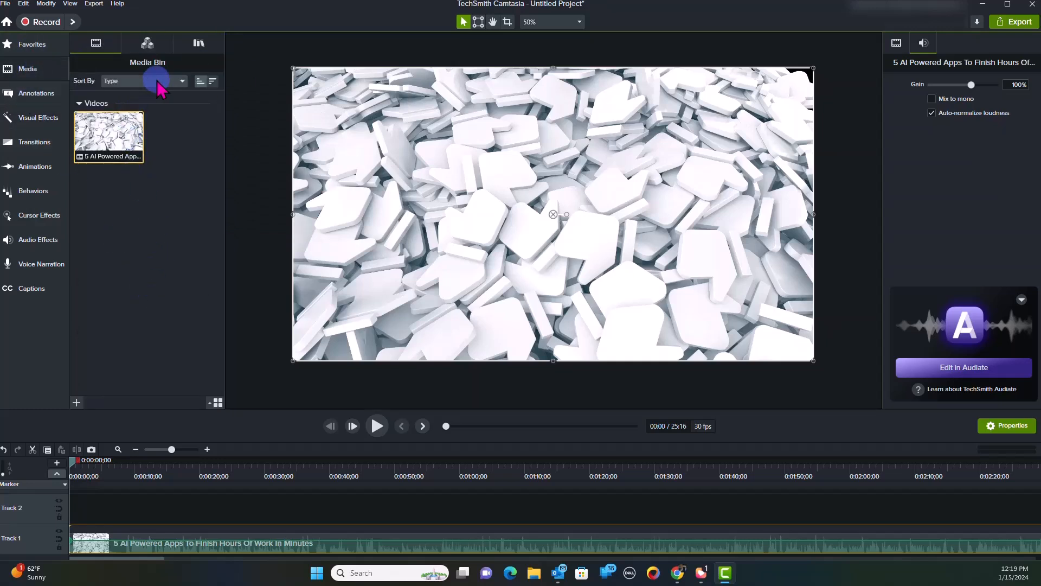
mouse_move(163, 214)
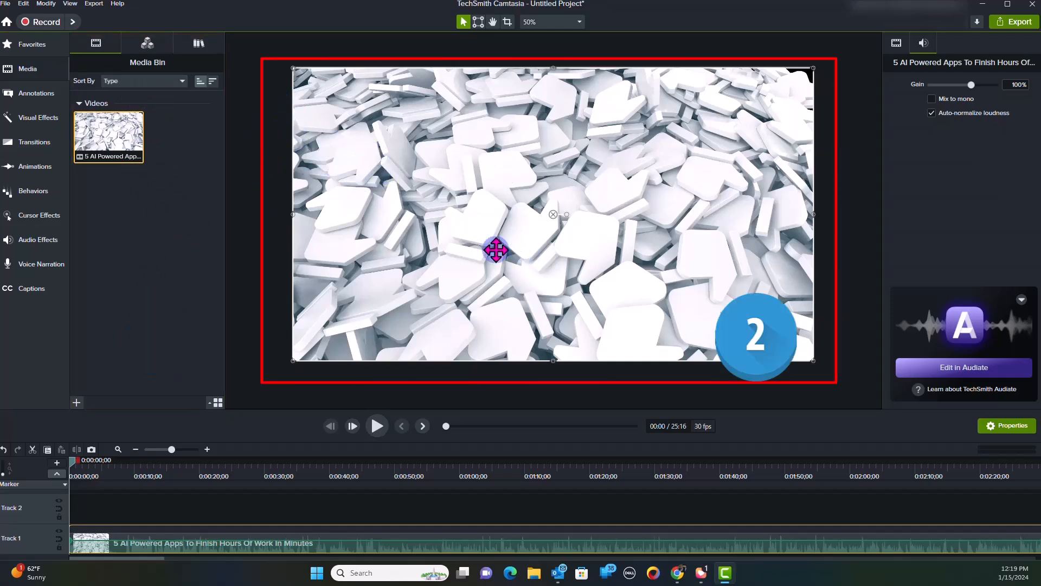
left_click(896, 43)
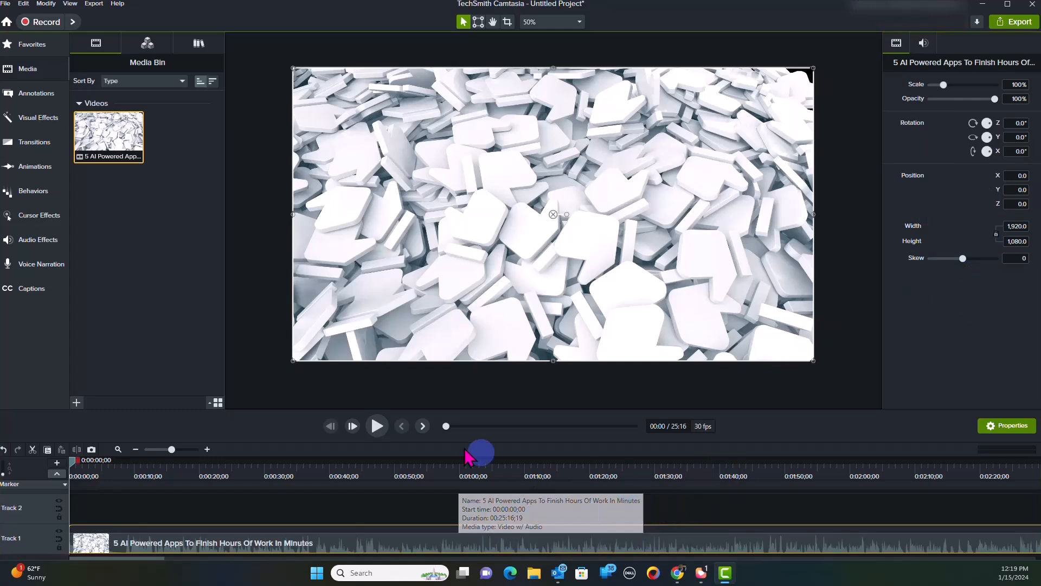
mouse_move(136, 254)
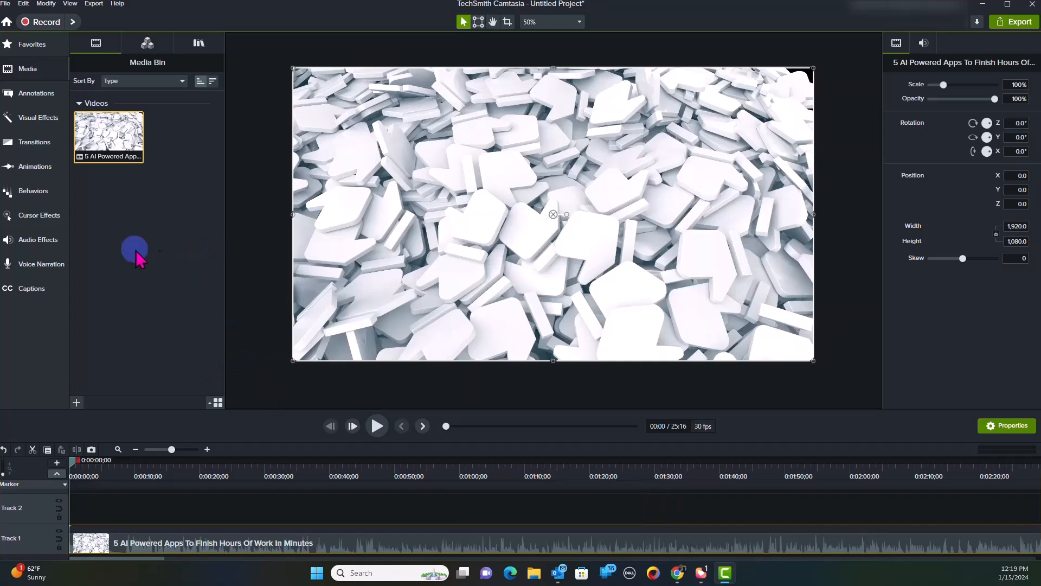
mouse_move(134, 264)
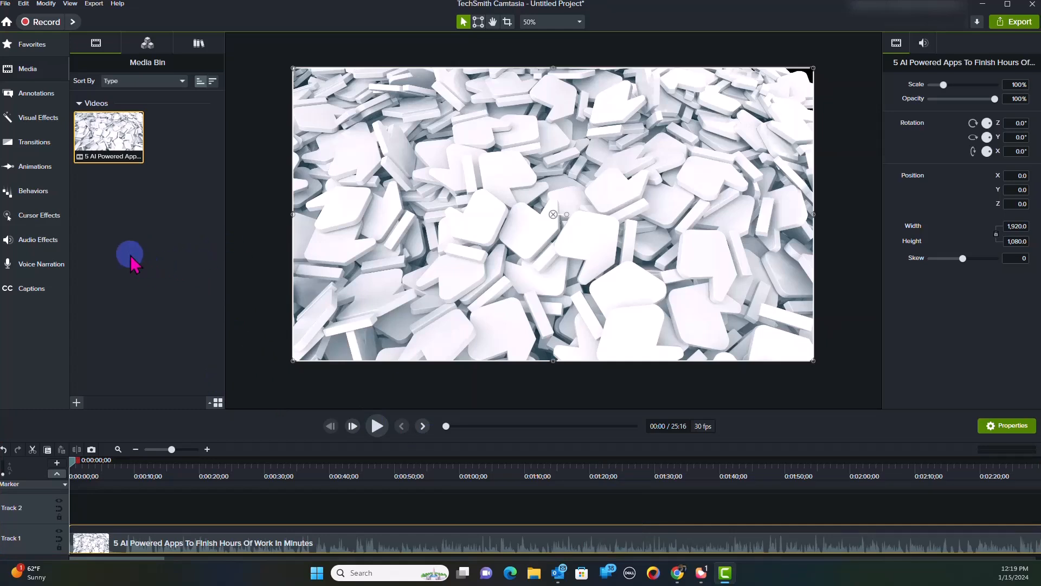
mouse_move(269, 390)
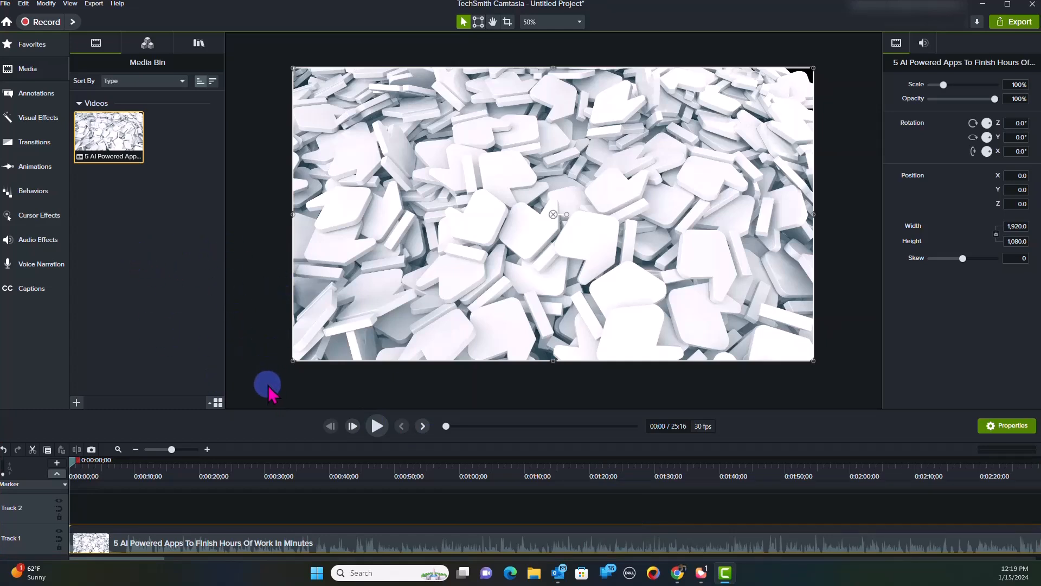